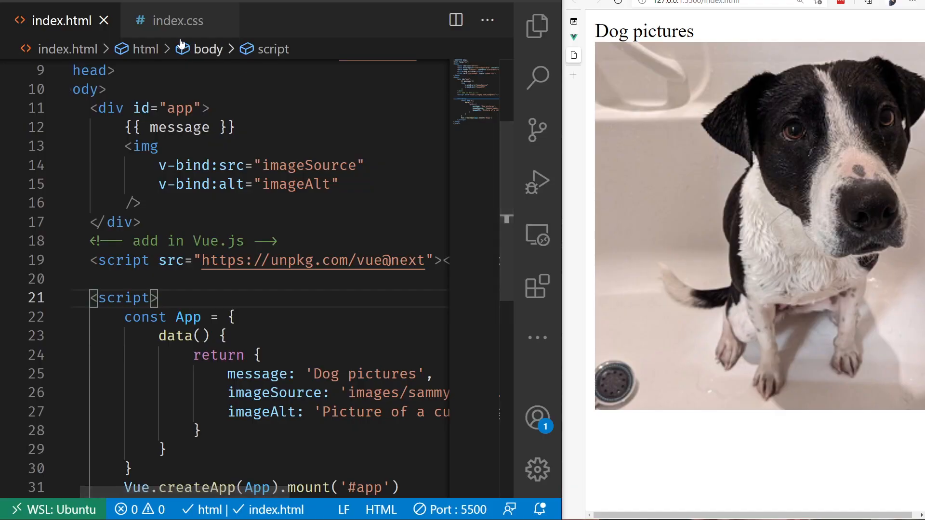
Step: Add font-style: italic; to the .important rule in index.css, then return to index.html
left_click(177, 21)
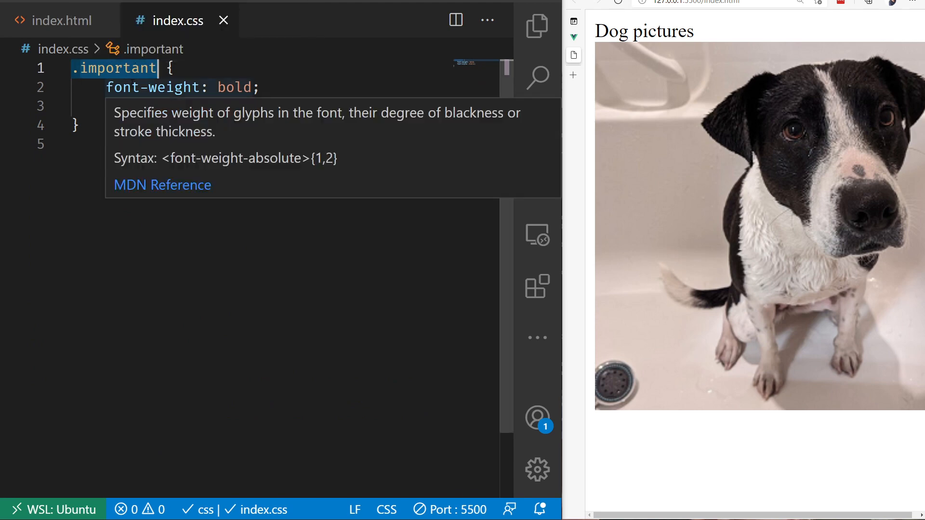
type("font-style: italic;")
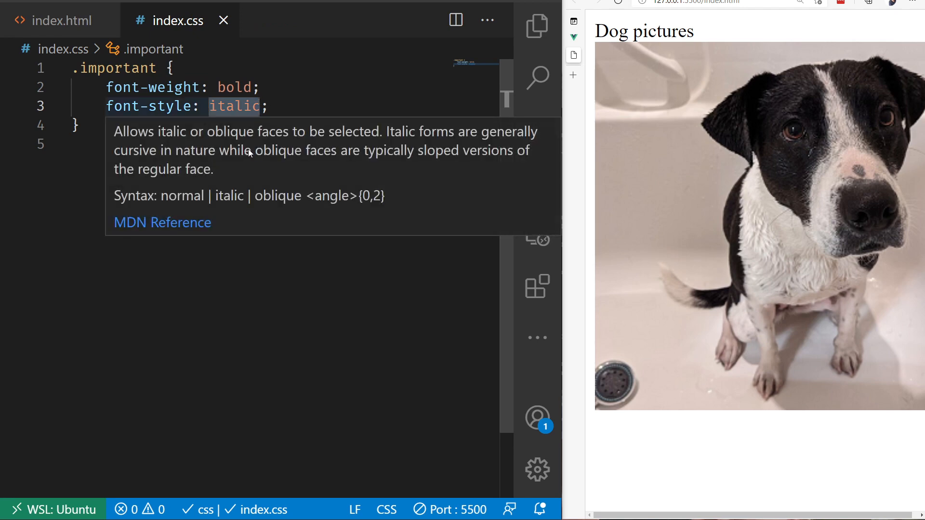
left_click(59, 20)
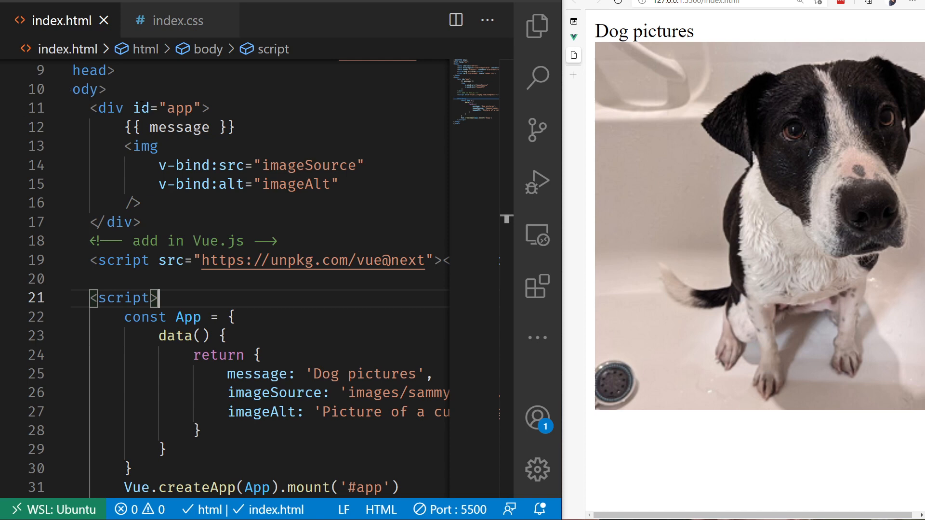
Step: Wrap {{ message }} in a <span class="important"> so 'Dog pictures' renders bold italic
double_click(179, 127)
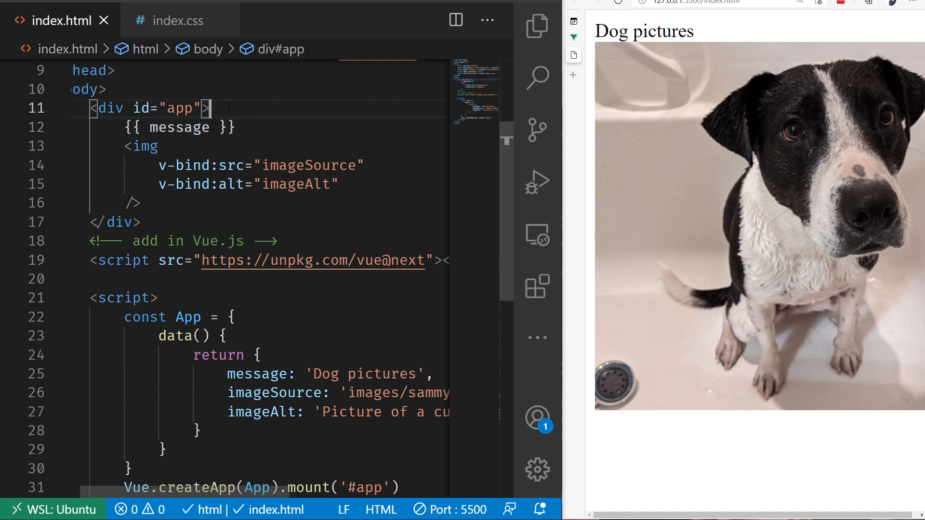
type("<")
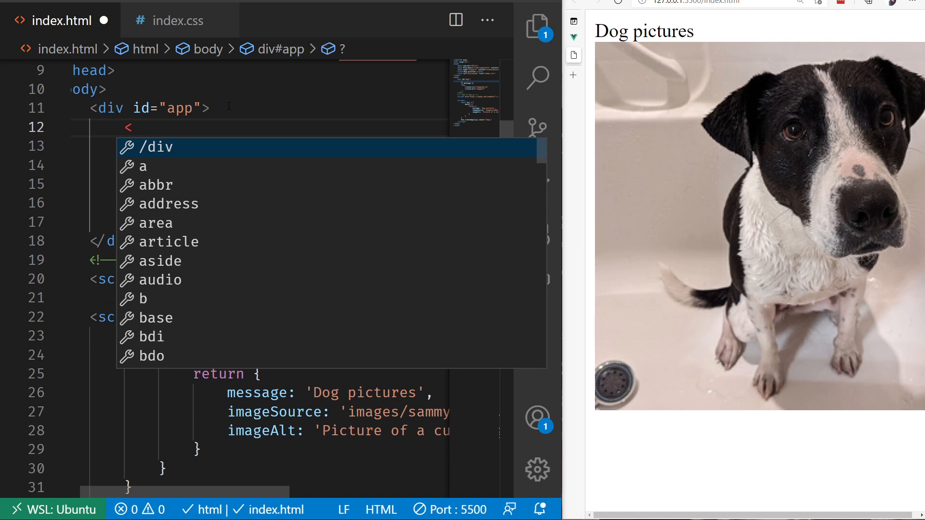
type("span>")
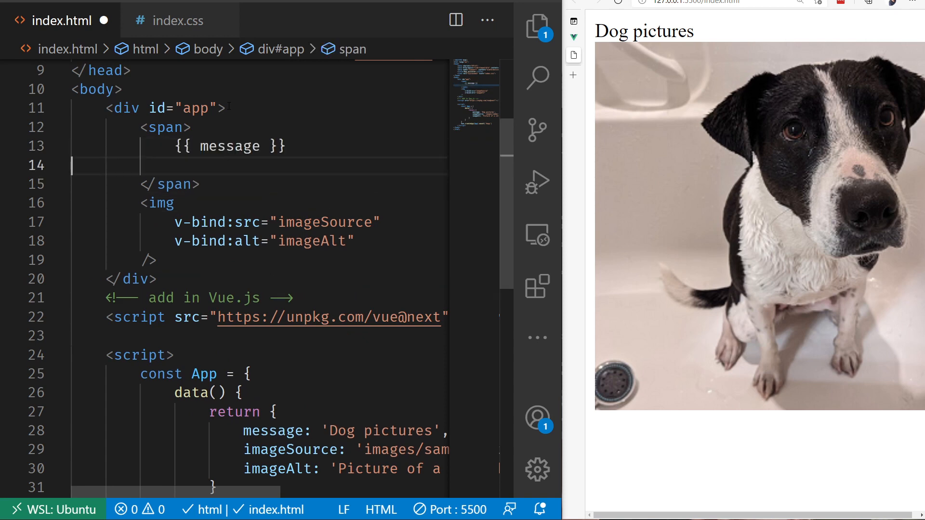
key("Backspace")
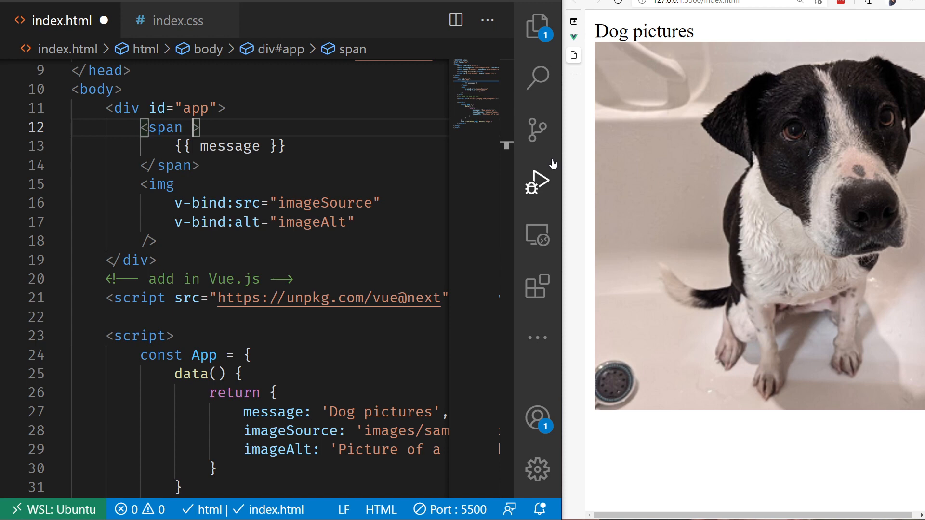
type("class=\"important")
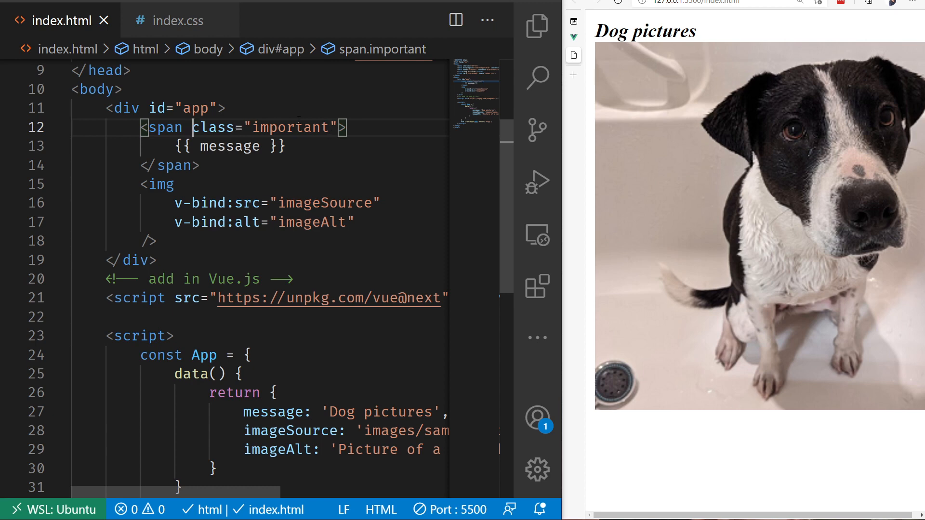
Step: Turn class= into v-bind:class= on the span, then shorten it to :class=
type("vid")
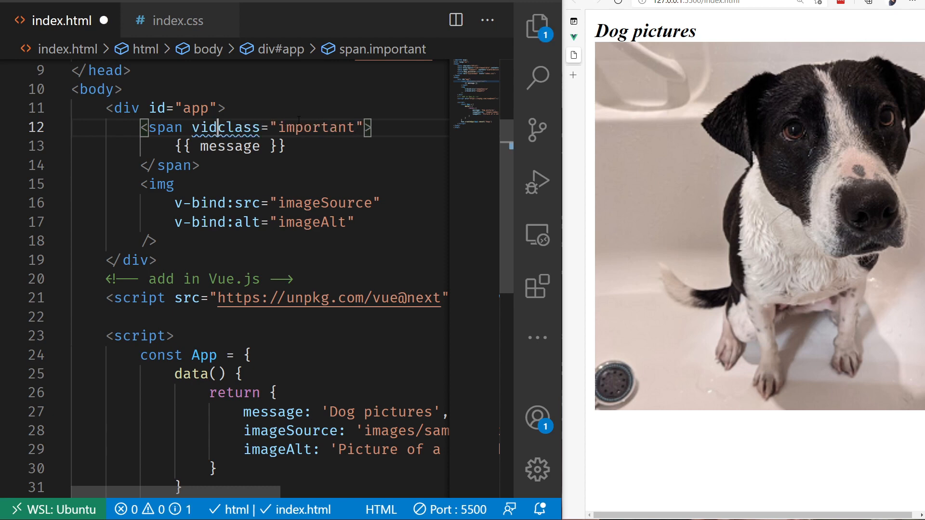
key("BackSpace")
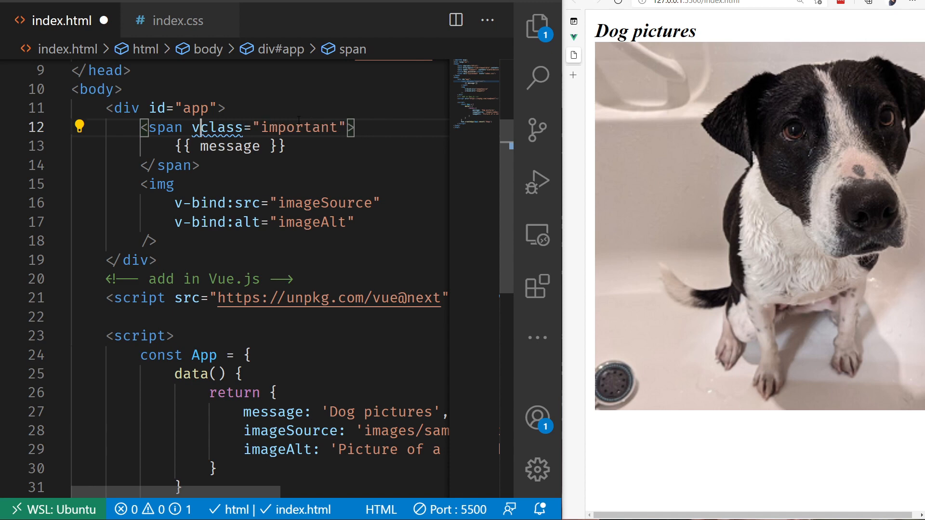
type("-bind:")
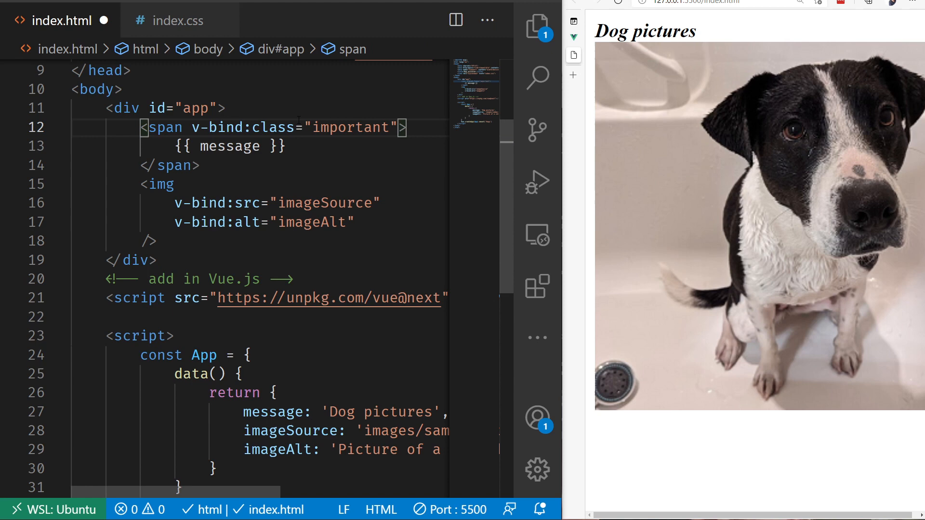
double_click(219, 127)
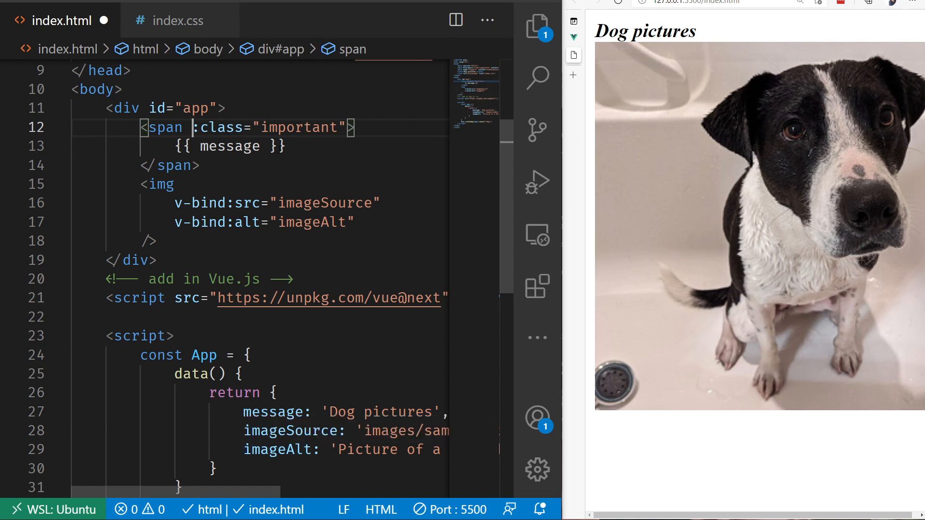
Step: Replace the fixed "important" value with the messageClasses data property
double_click(298, 127)
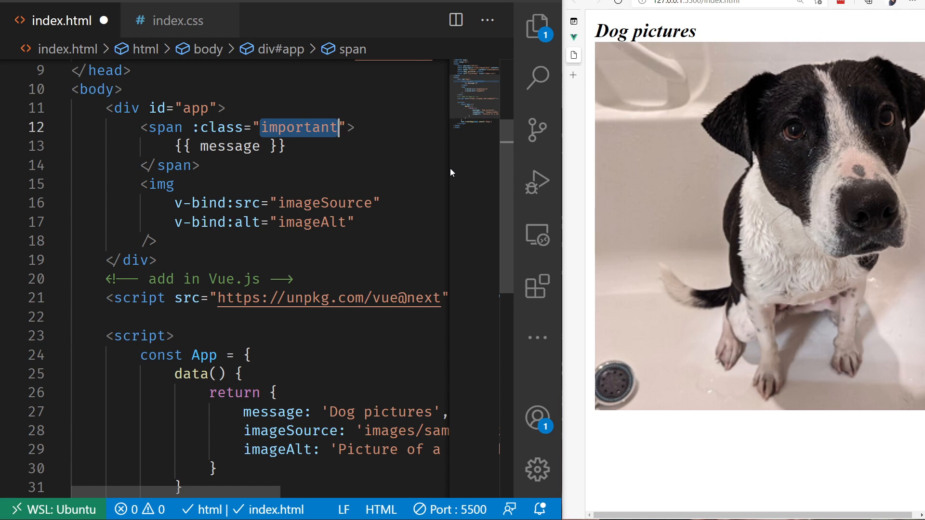
type("messageClass")
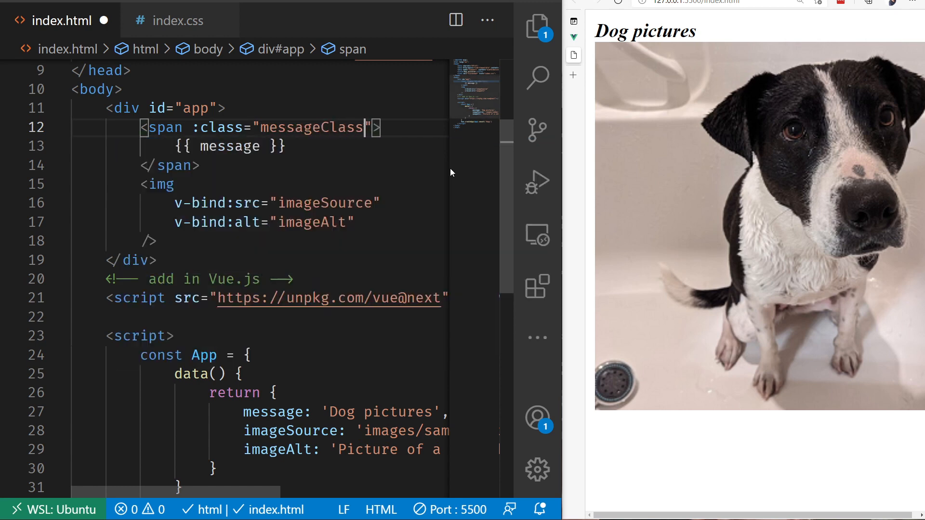
type("es")
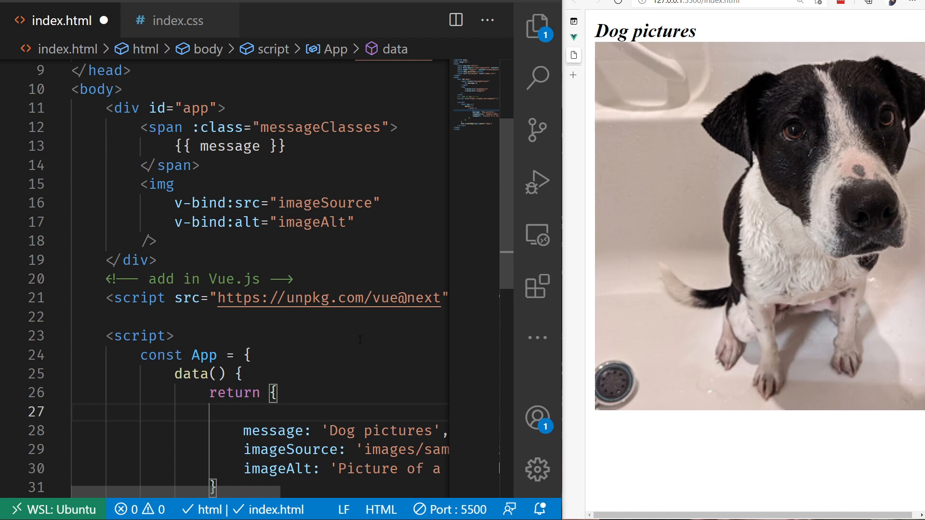
Step: Define messageClasses: { important: true } in the data() return object and save
type("messageCla")
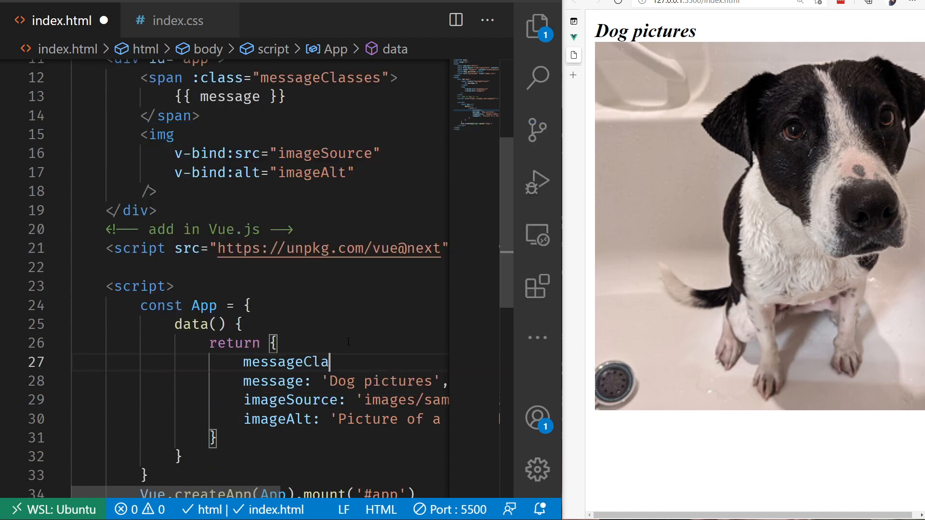
type("sses: {}")
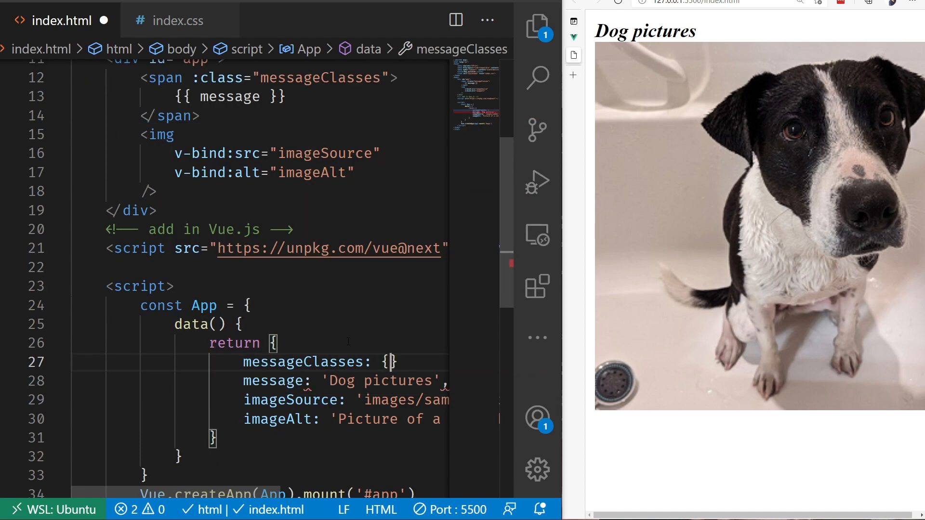
key("Enter")
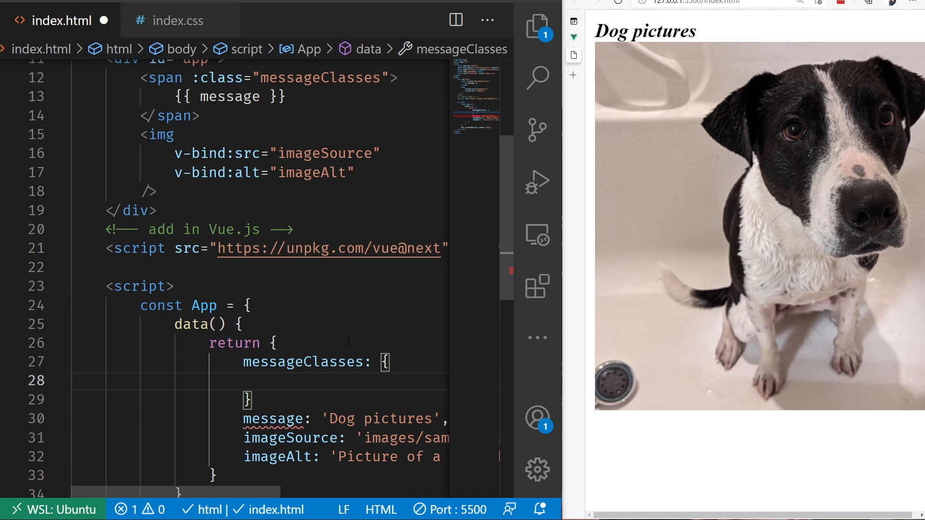
type("im")
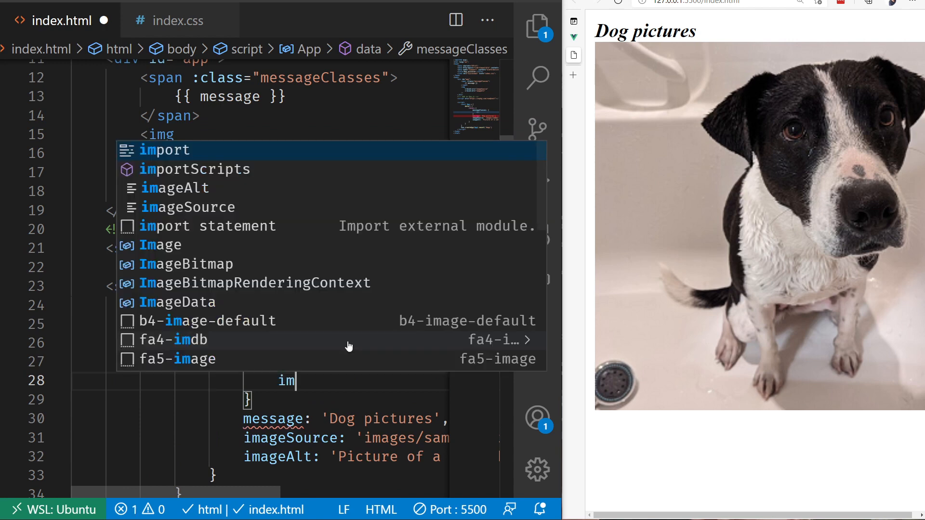
type("portant: true")
left_click(260, 399)
type(",")
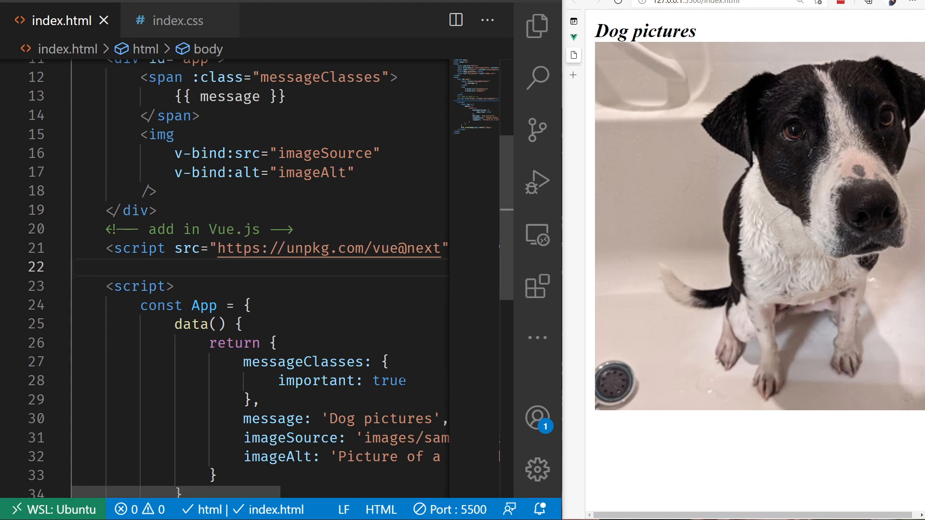
type("false")
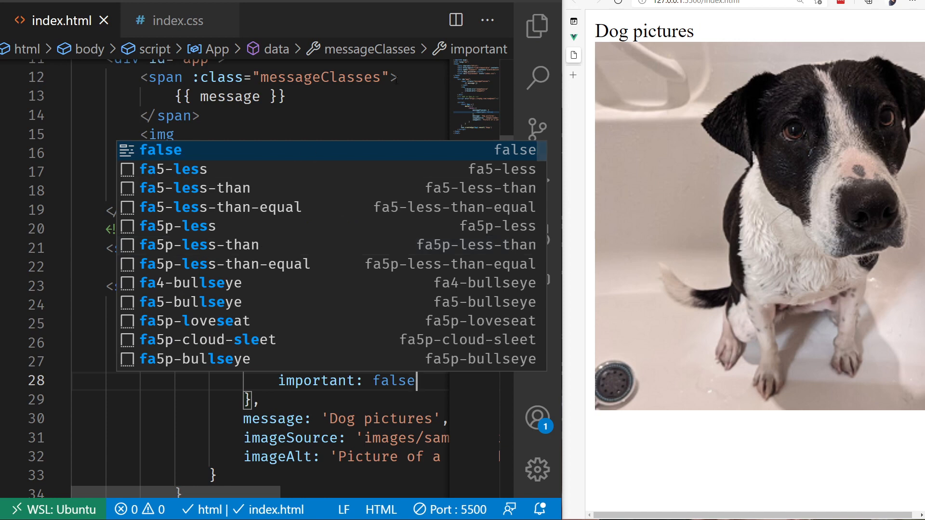
key("Escape")
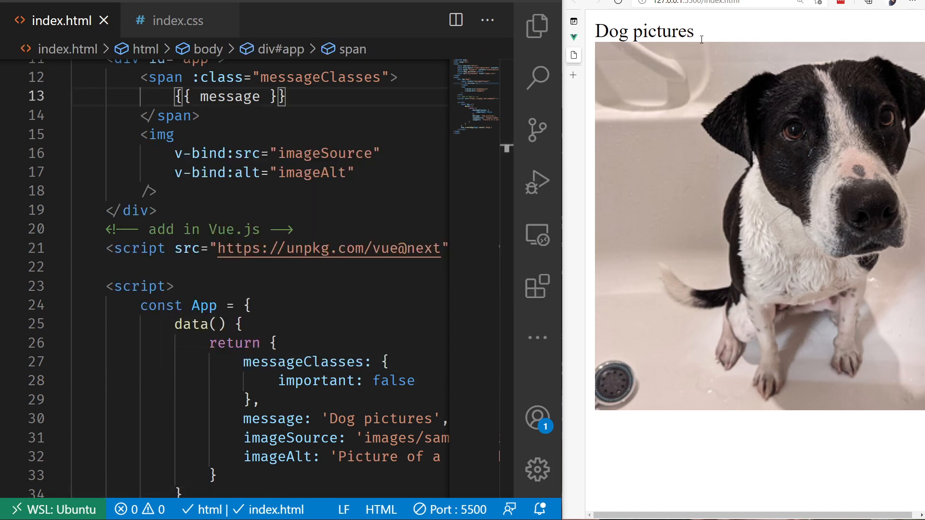
double_click(393, 381)
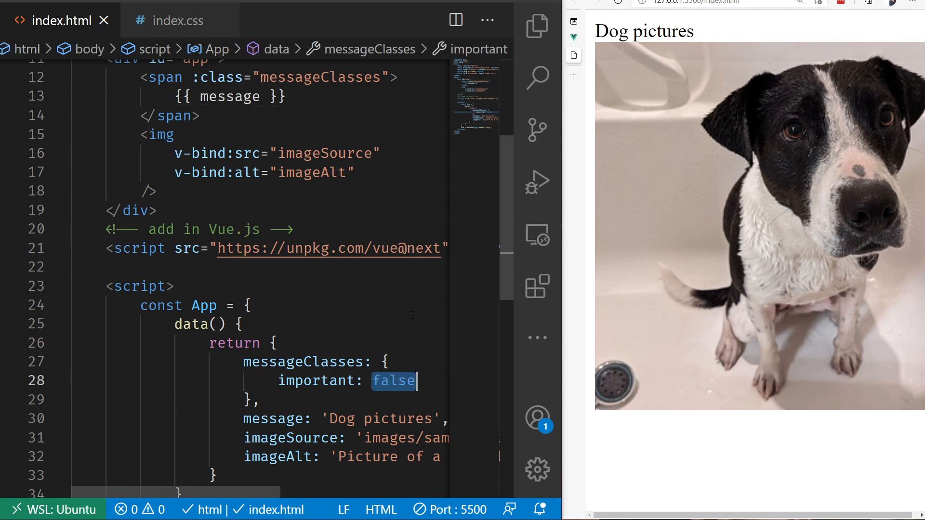
type("true")
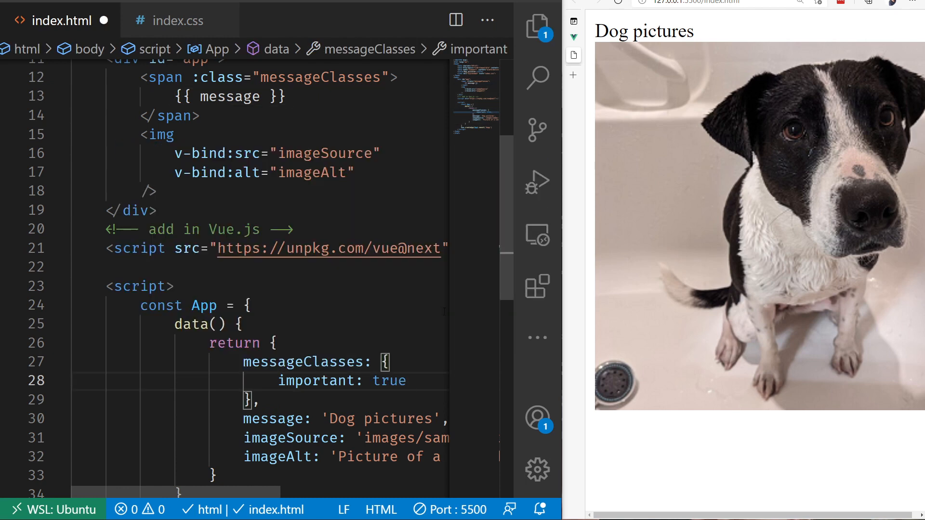
key("ctrl+s")
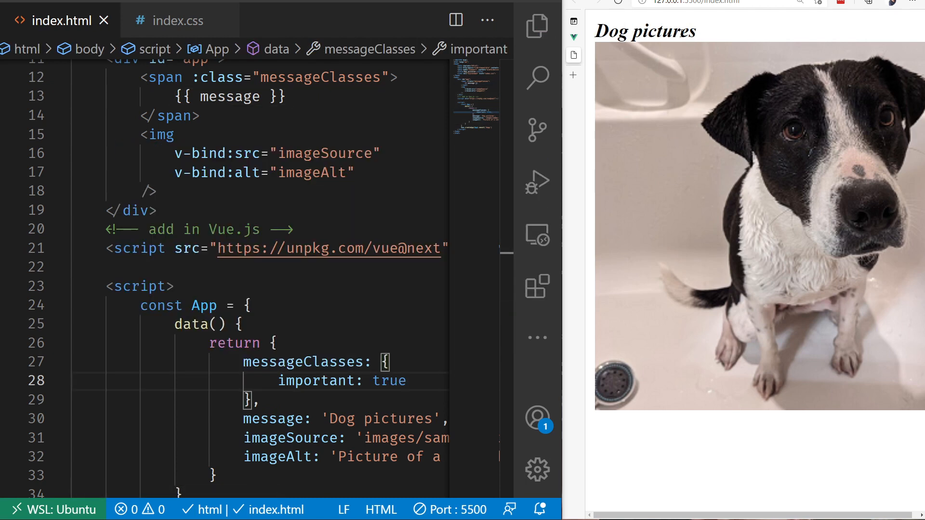